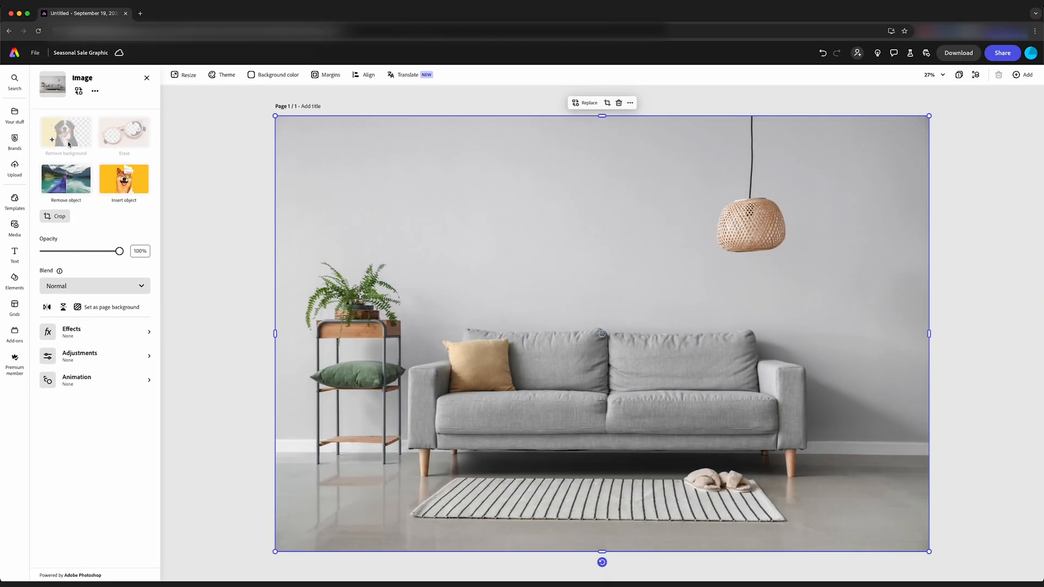
- Apply Remove background to the selected couch photo
click(66, 135)
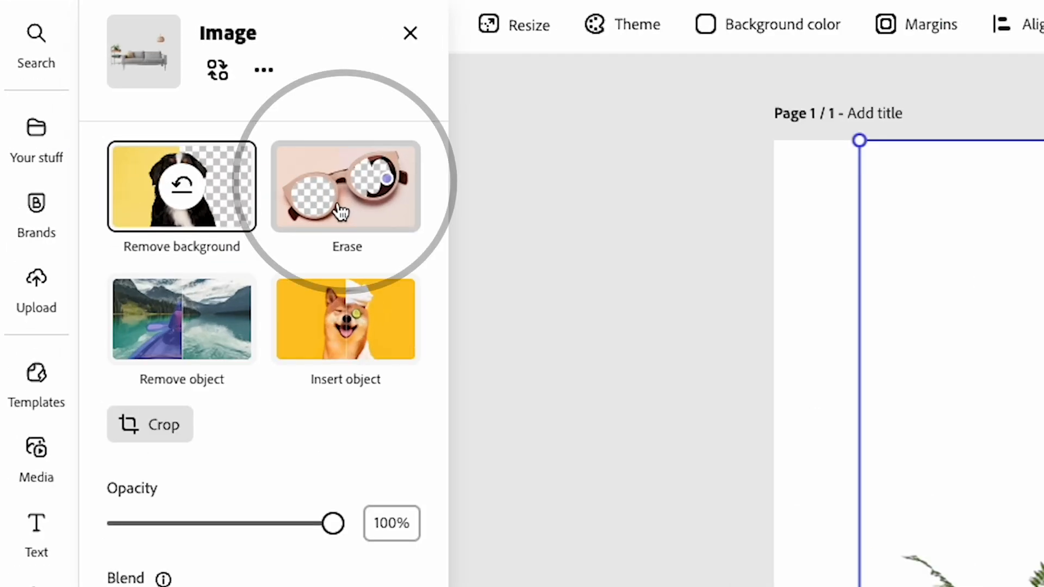
- Erase the hanging lamp, green pillow and side table with a circle brush, then make the background transparent
click(347, 188)
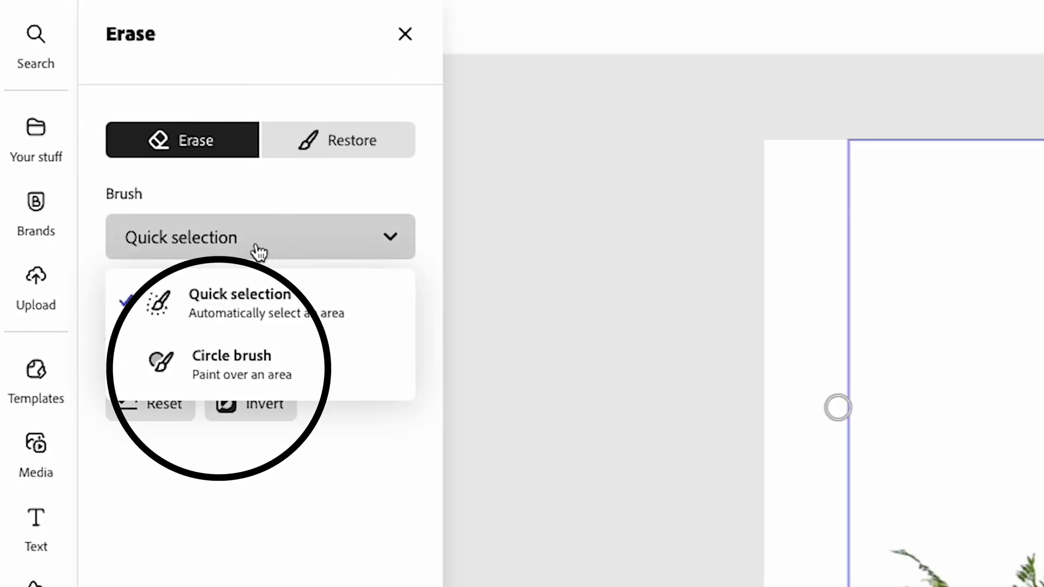
click(231, 356)
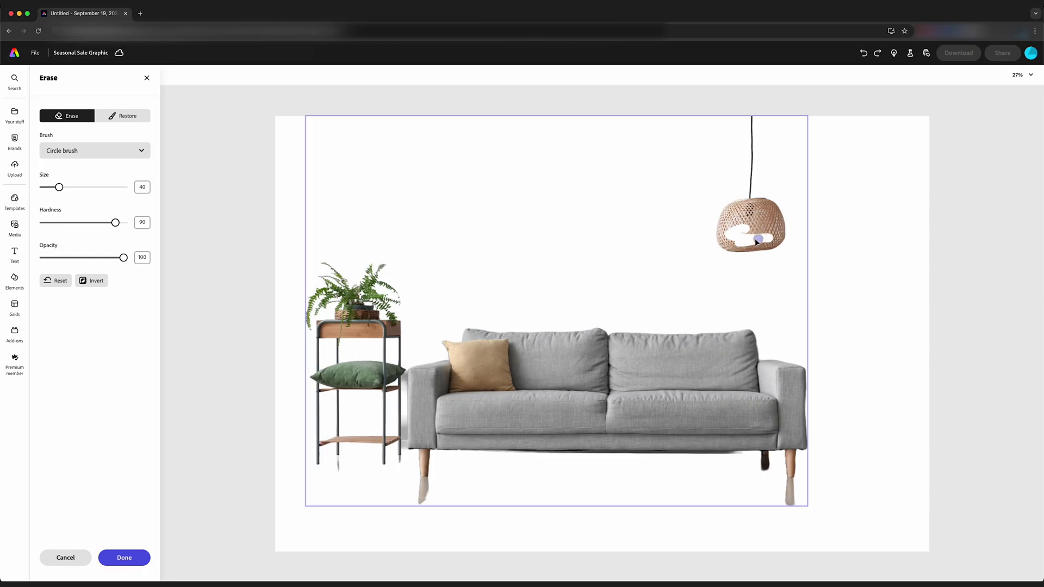
drag(62, 187, 104, 187)
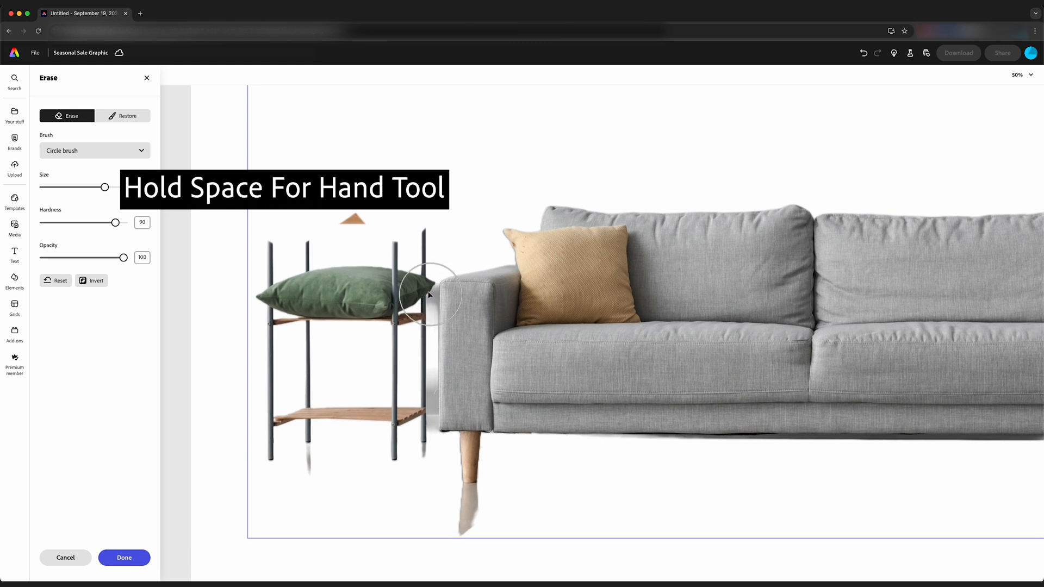
drag(430, 293, 270, 273)
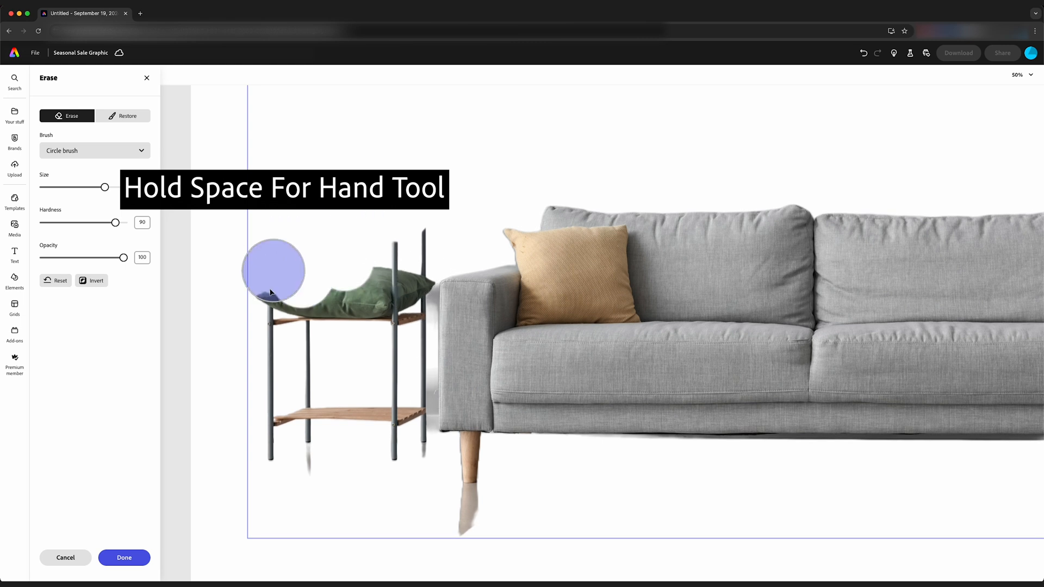
drag(270, 269, 314, 433)
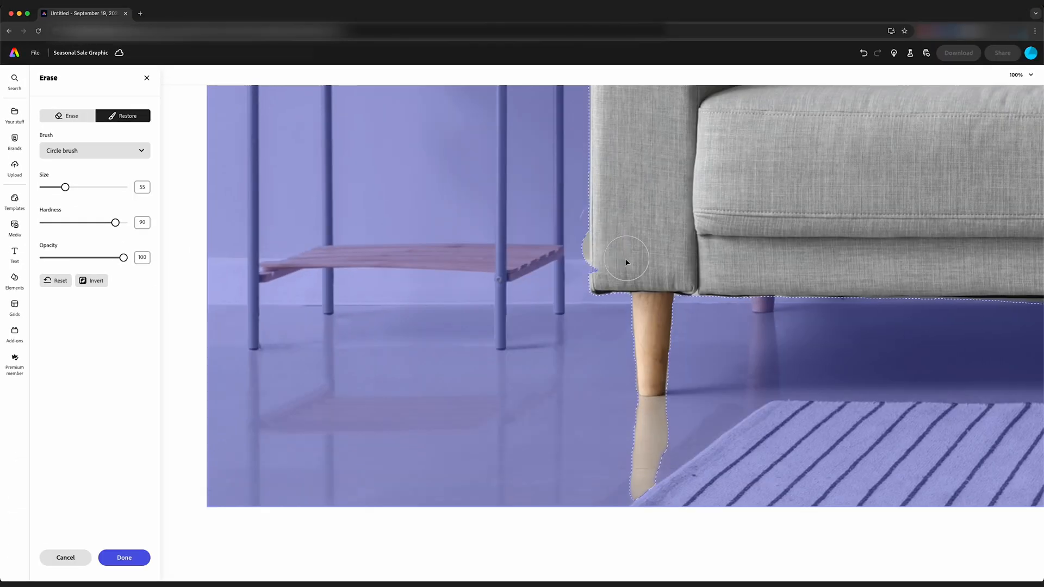
mouse_move(830, 92)
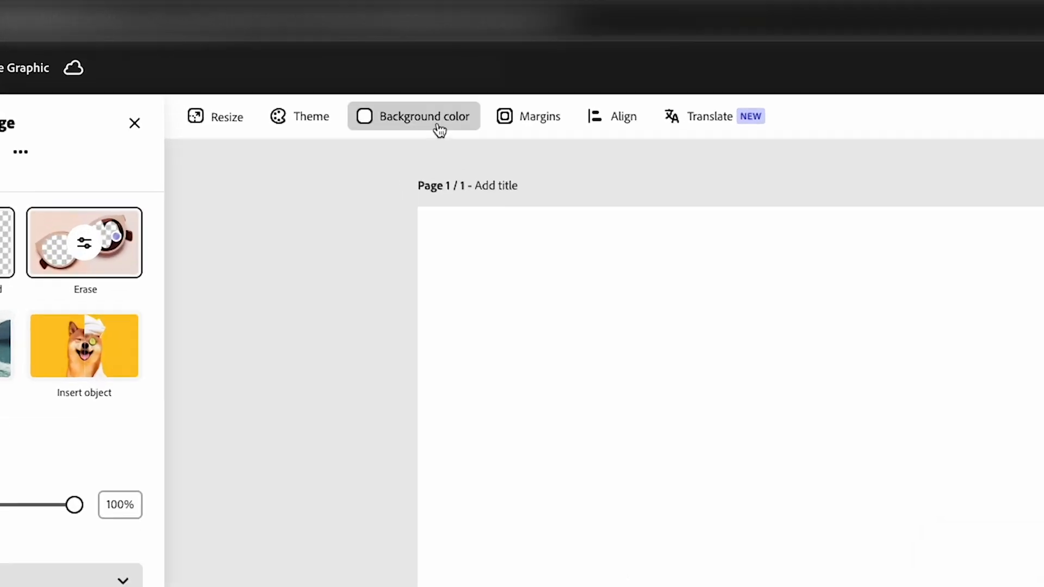
click(421, 116)
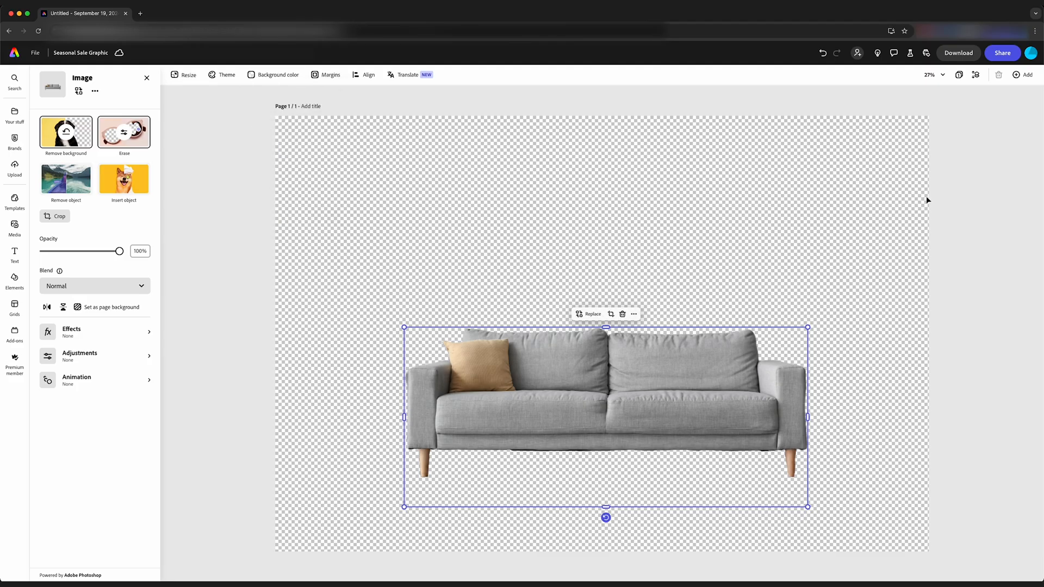
- Open the download options for the sofa design with Transparent PNG as format
click(959, 53)
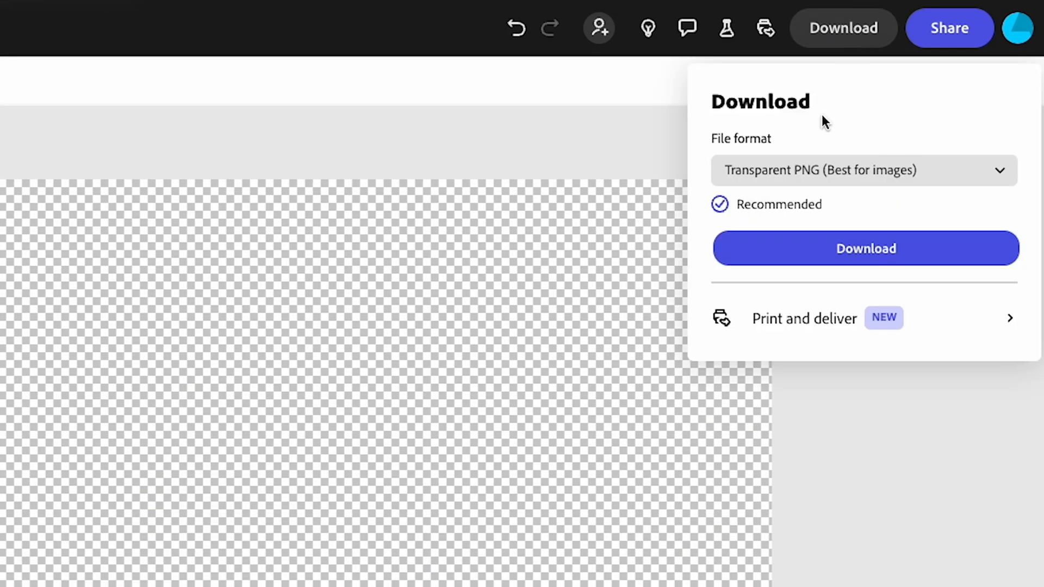
mouse_move(814, 211)
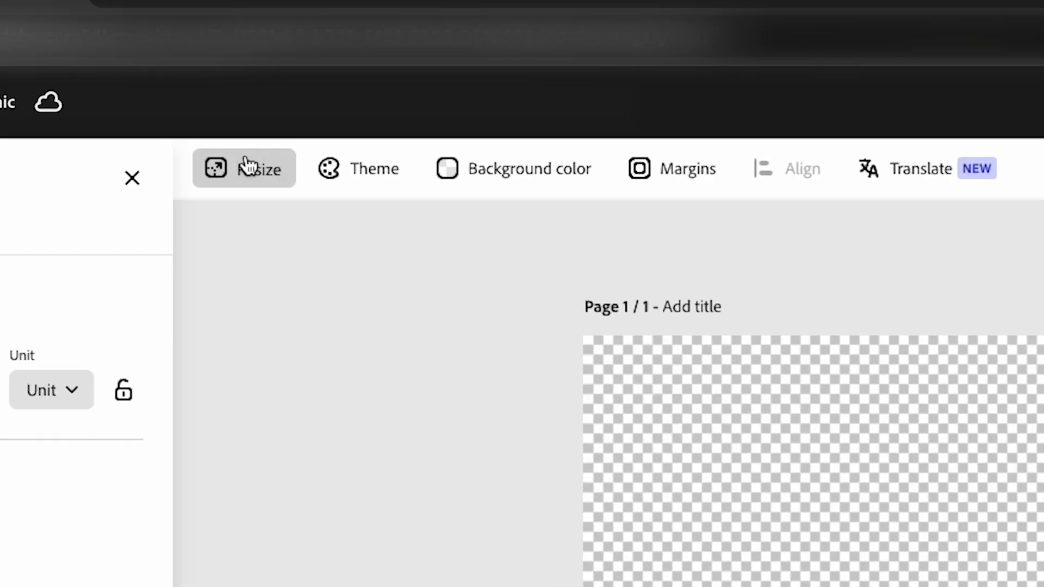
- Show the resize presets, scrolled down to Instagram portrait post (1,080 x 1,350px)
click(244, 168)
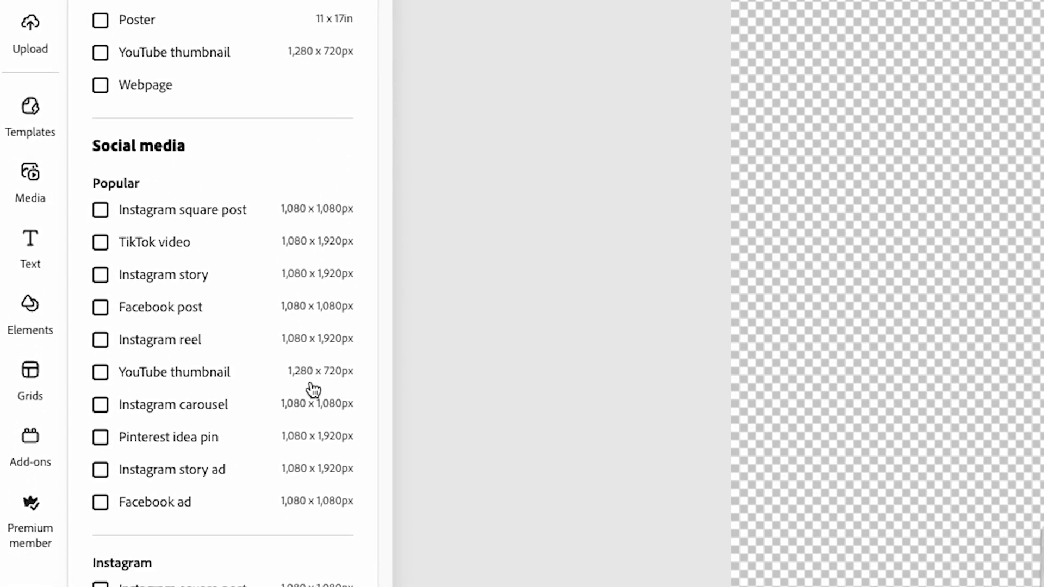
scroll(down, 3)
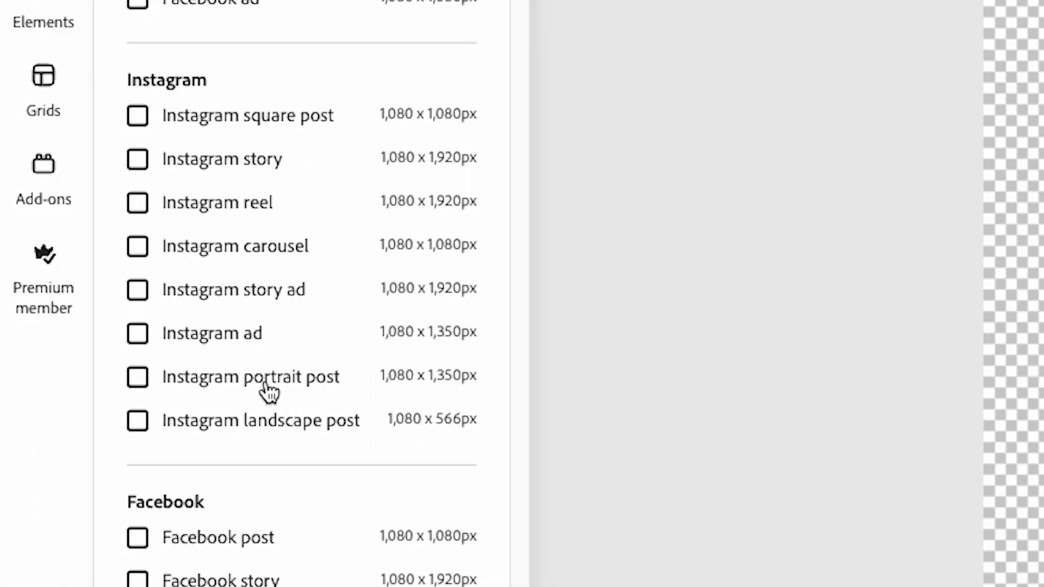